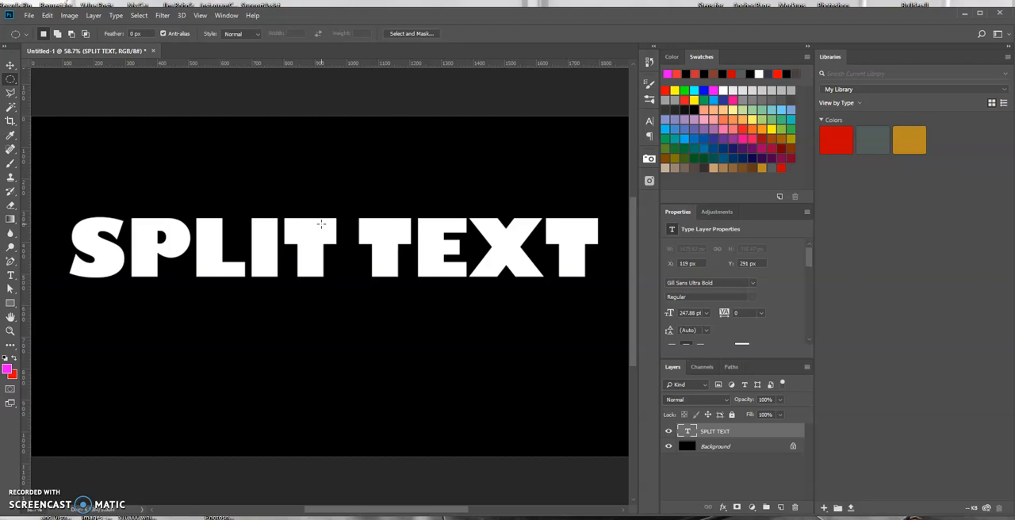
pyautogui.moveTo(60, 237)
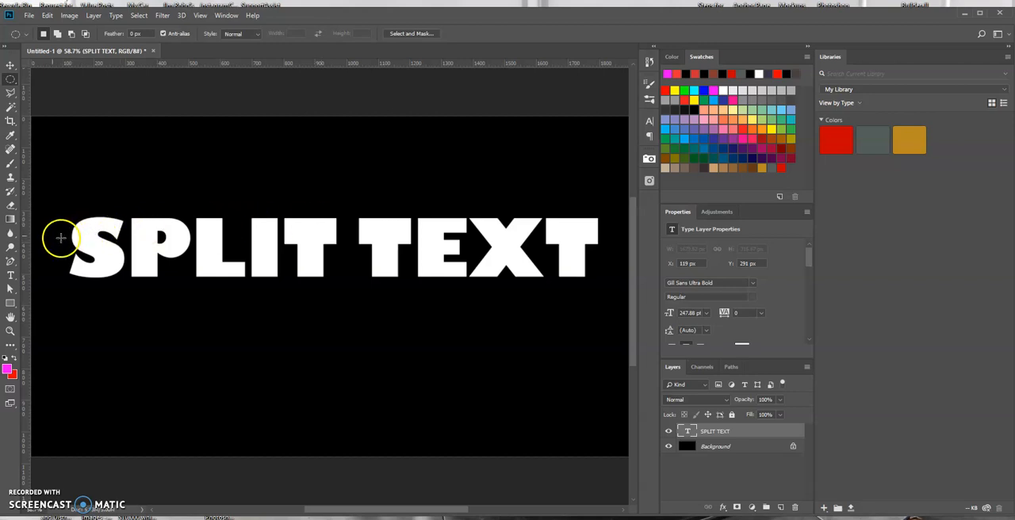
pyautogui.moveTo(251, 252)
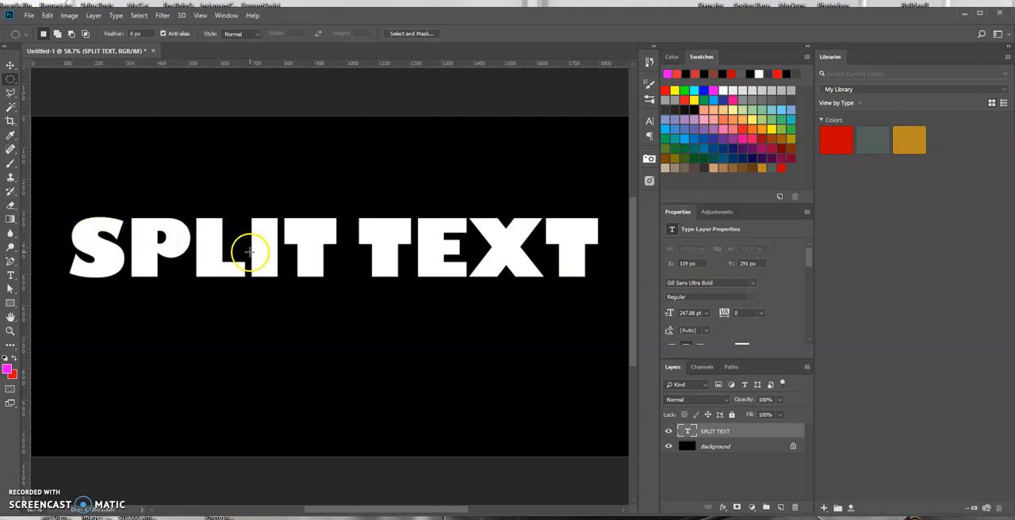
pyautogui.moveTo(249, 248)
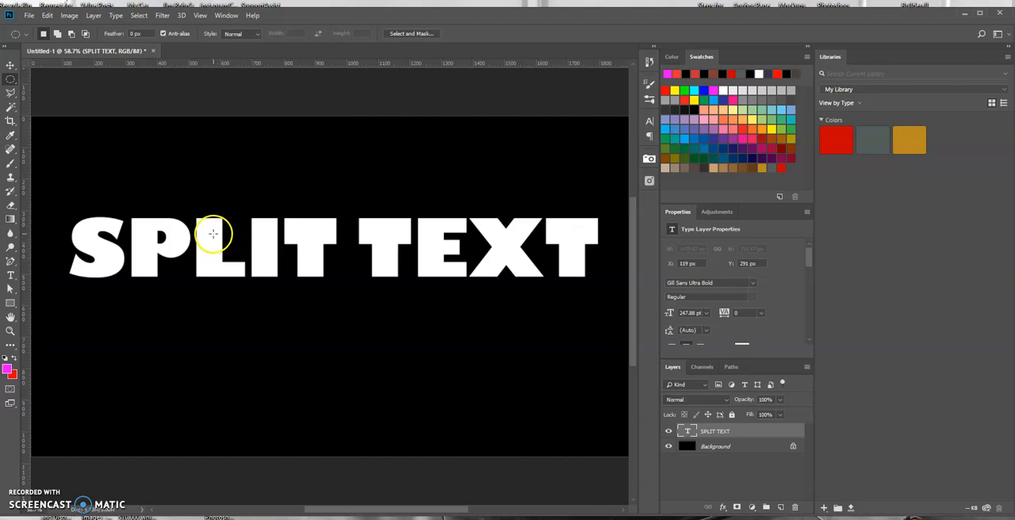
pyautogui.moveTo(215, 269)
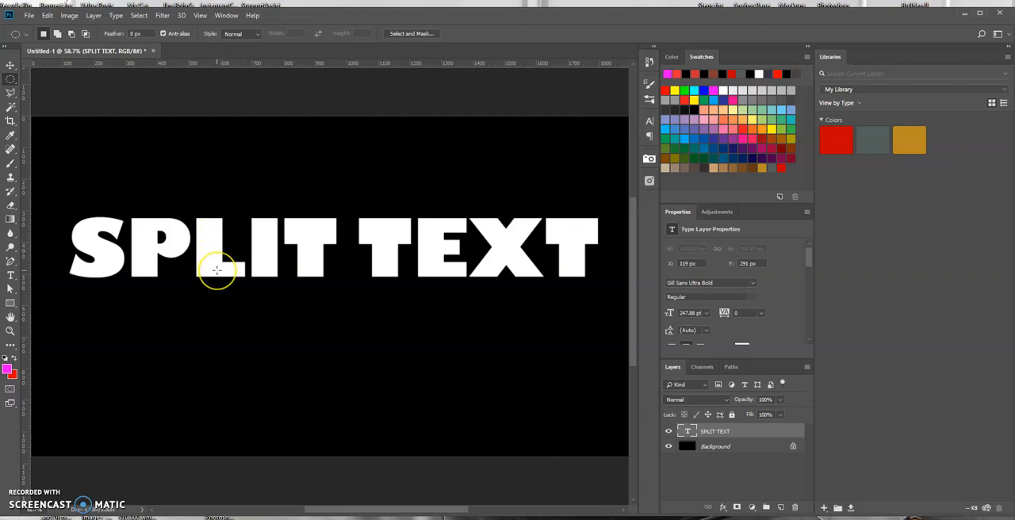
pyautogui.moveTo(533, 330)
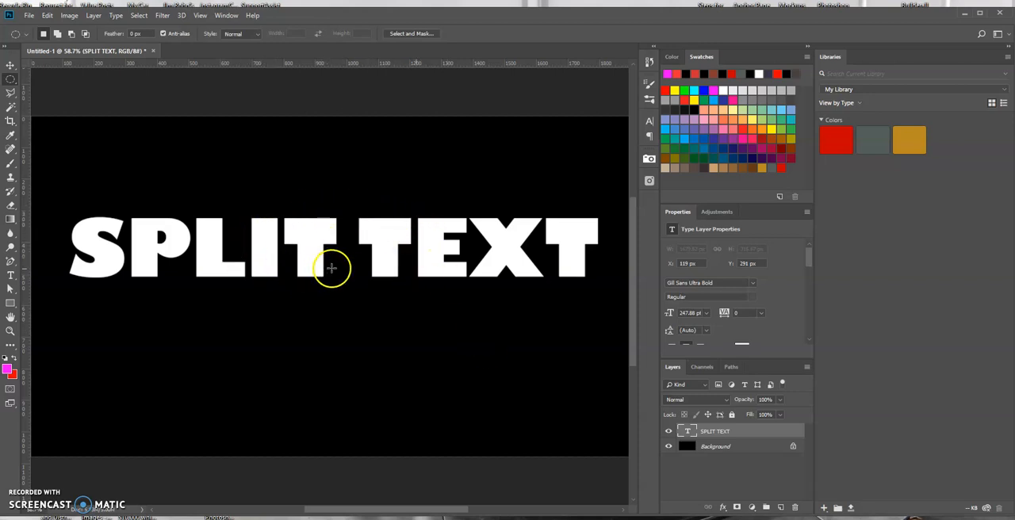
pyautogui.moveTo(306, 244)
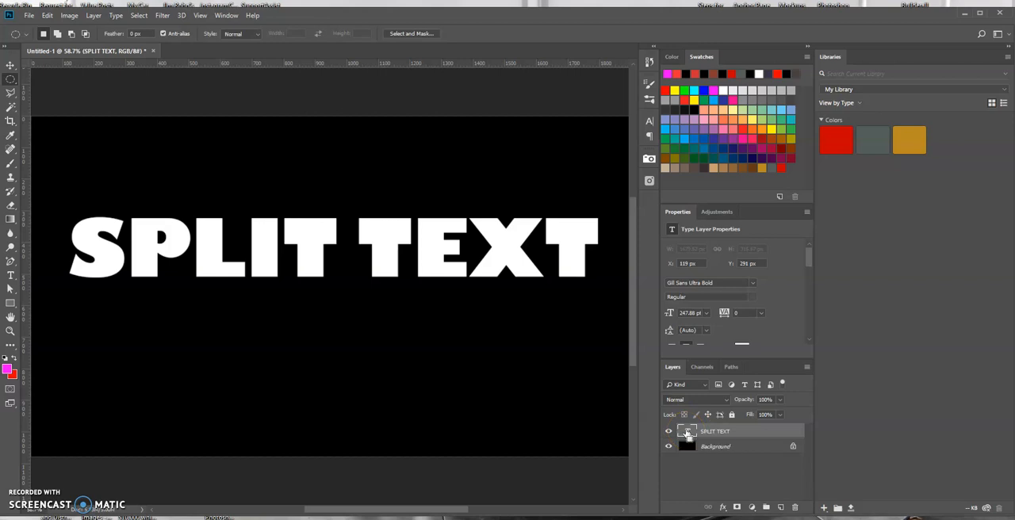
# Step: Load the SPLIT TEXT letter outlines as an active selection via the layer thumbnail
pyautogui.click(687, 431)
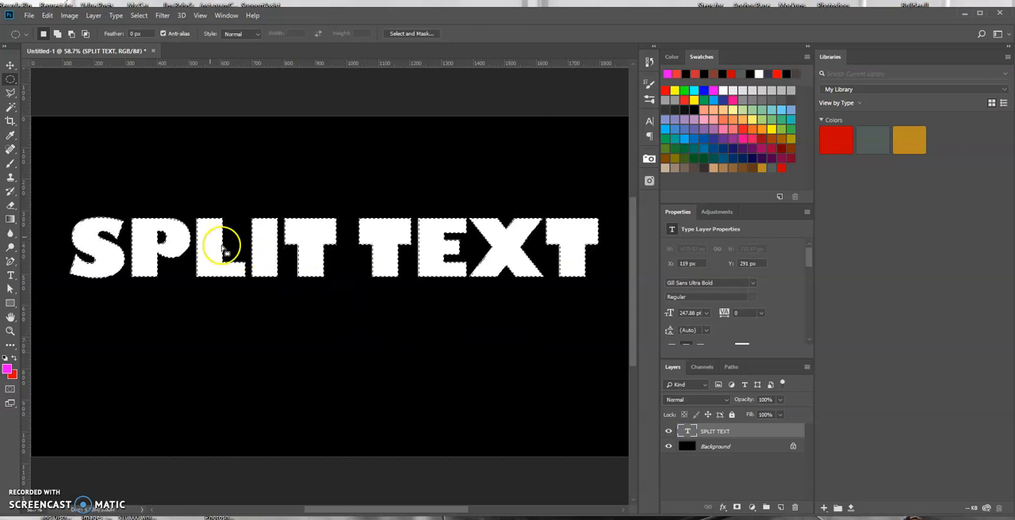
pyautogui.moveTo(184, 235)
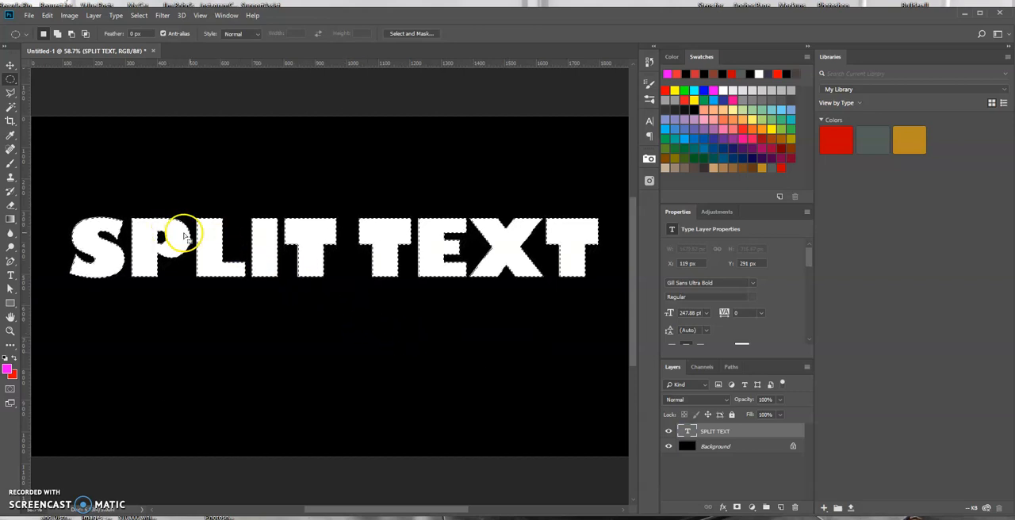
pyautogui.moveTo(337, 258)
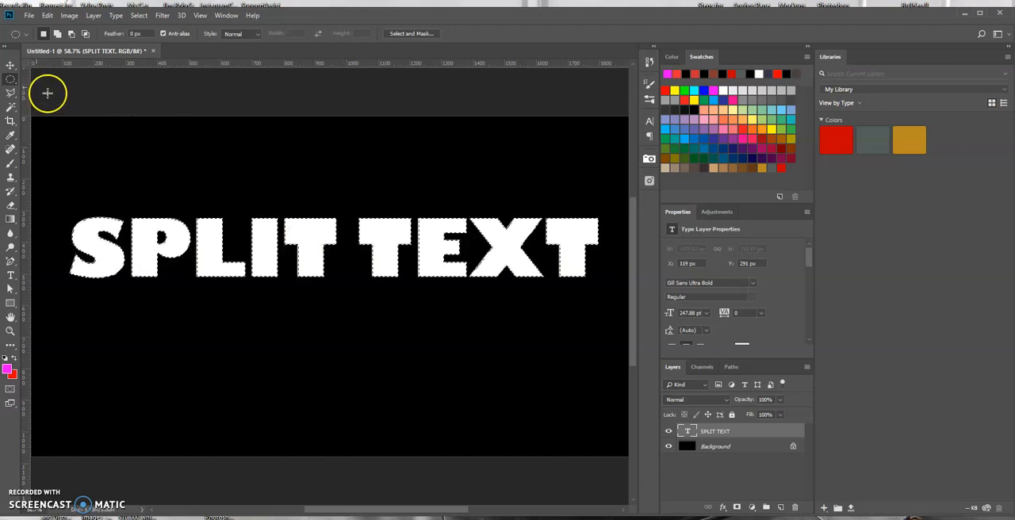
pyautogui.moveTo(12, 82)
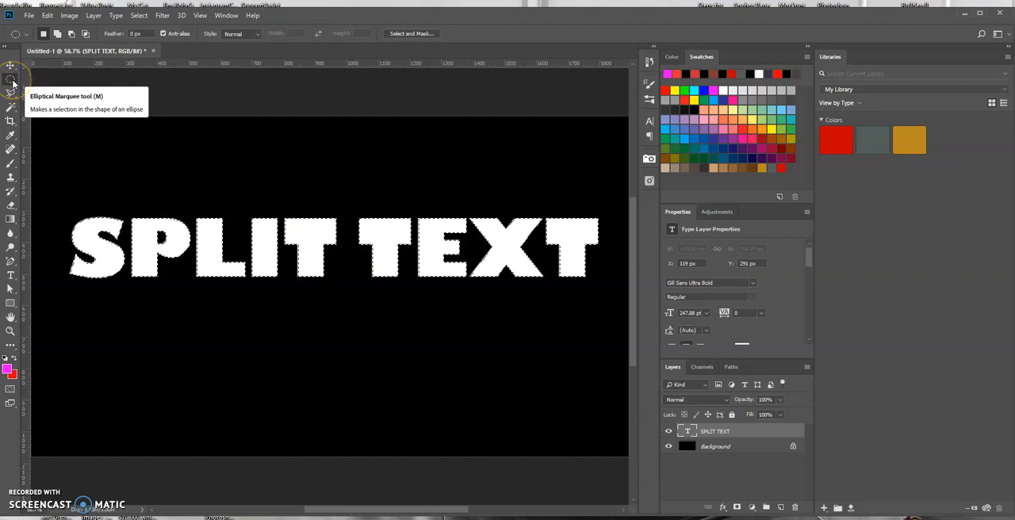
pyautogui.click(11, 83)
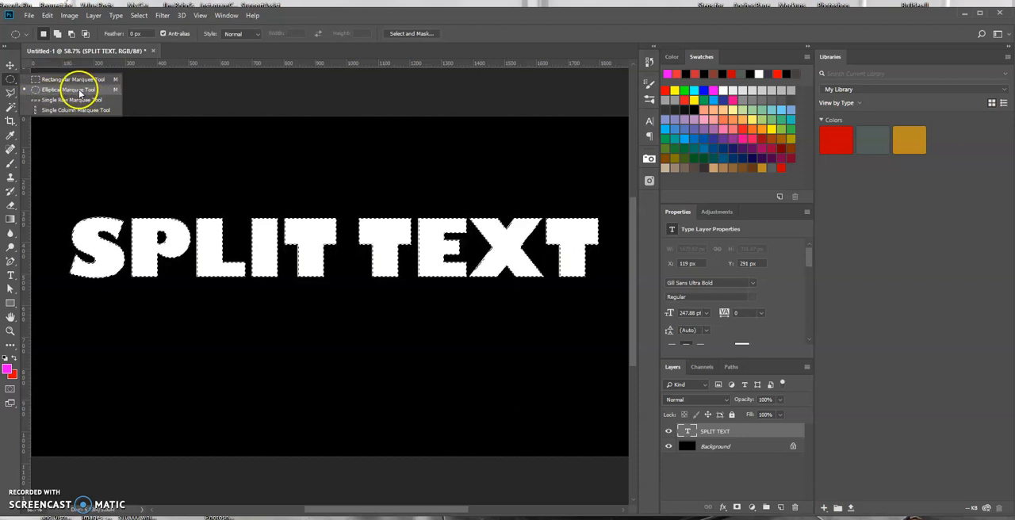
pyautogui.click(76, 76)
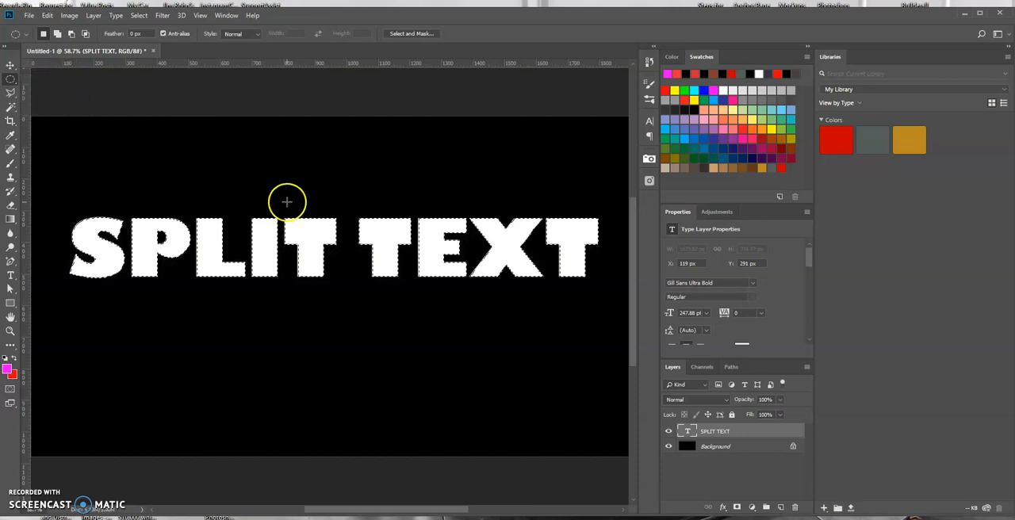
pyautogui.moveTo(593, 304)
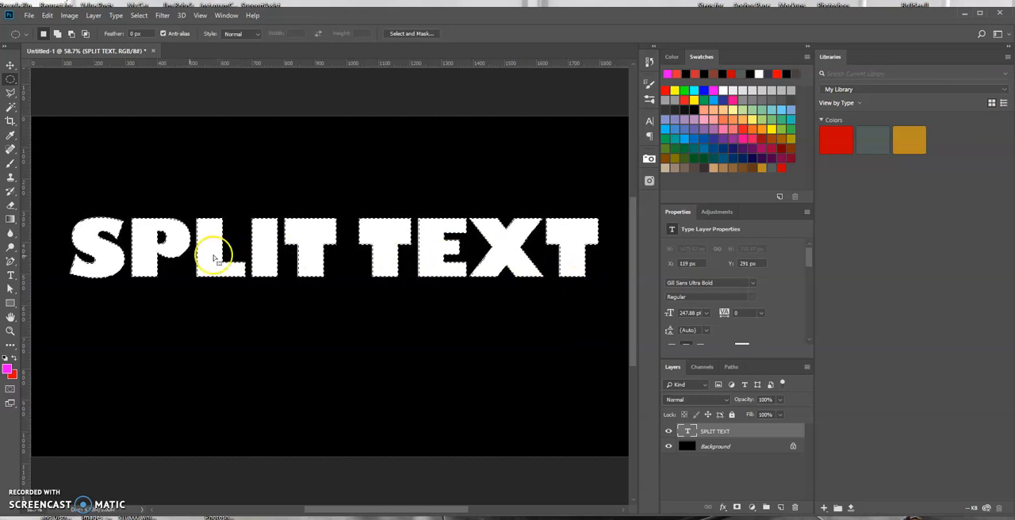
pyautogui.moveTo(627, 305)
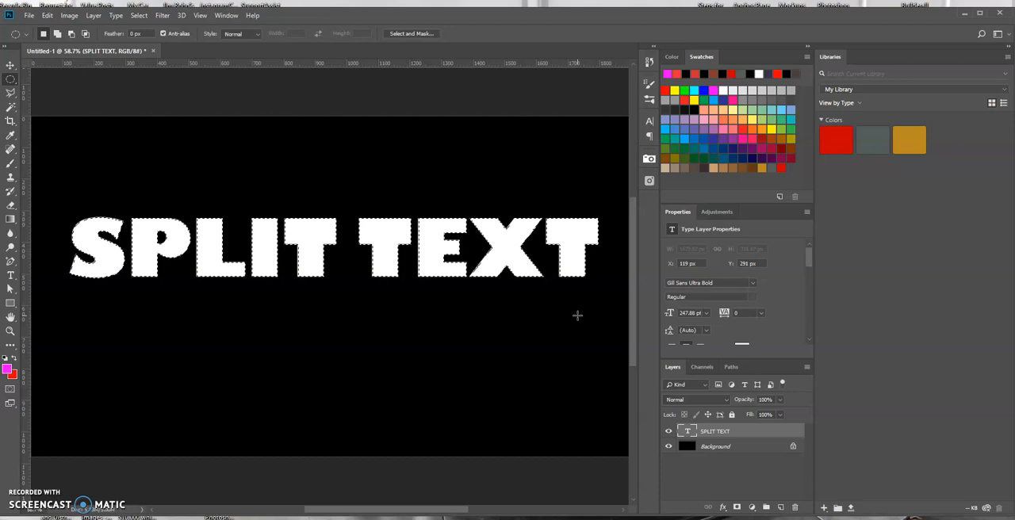
pyautogui.moveTo(587, 301)
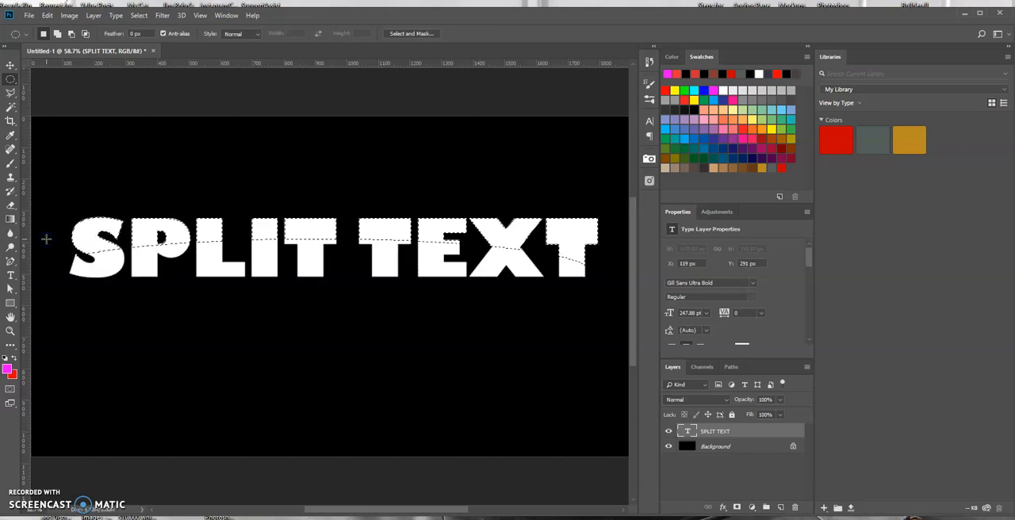
pyautogui.moveTo(140, 209)
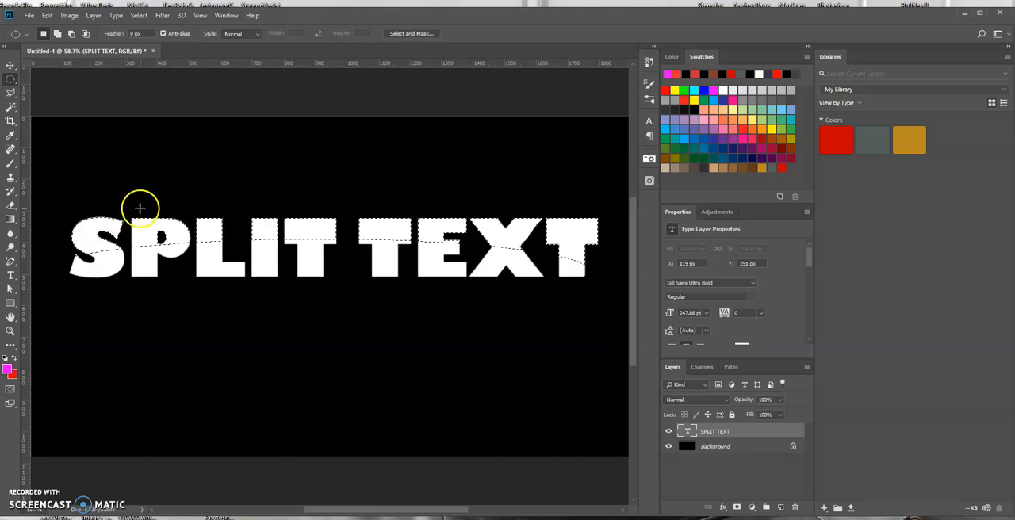
pyautogui.moveTo(360, 226)
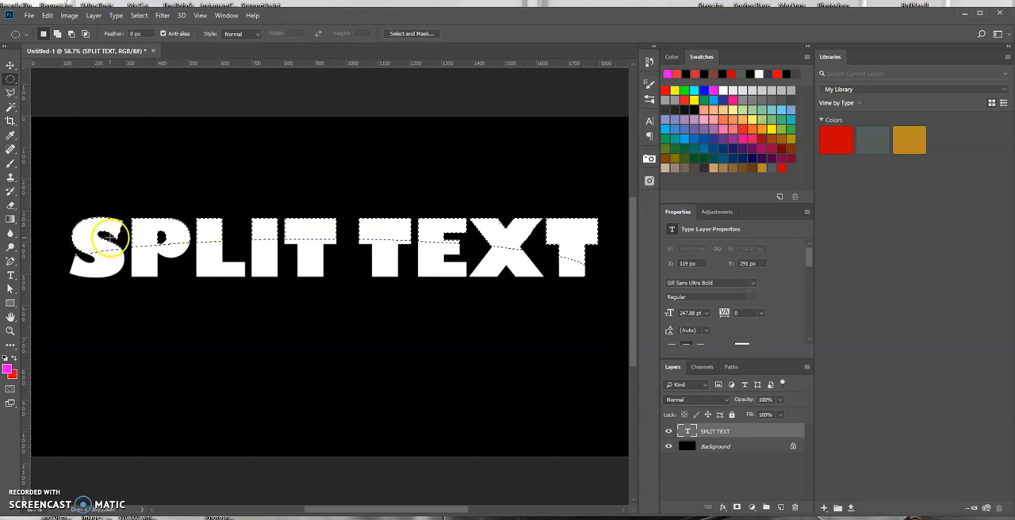
pyautogui.moveTo(574, 260)
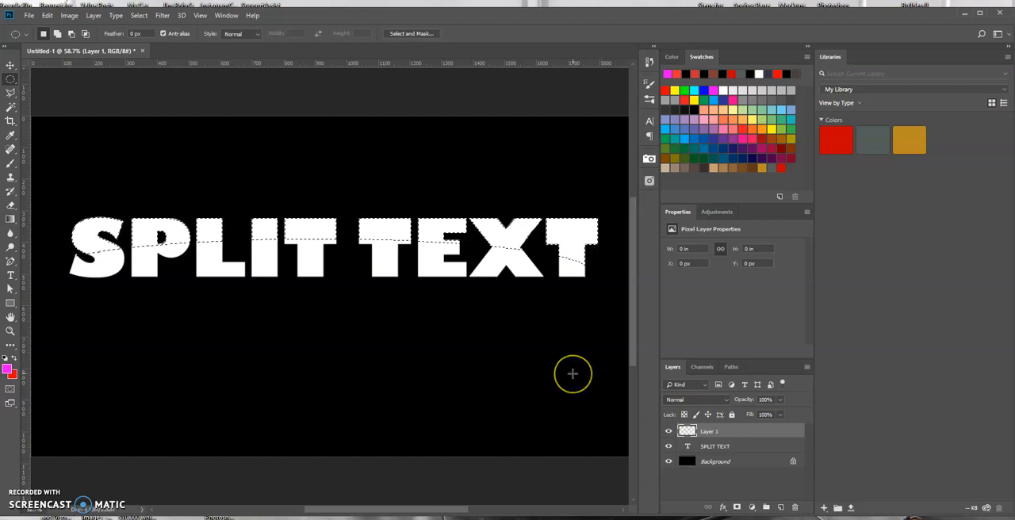
pyautogui.moveTo(266, 335)
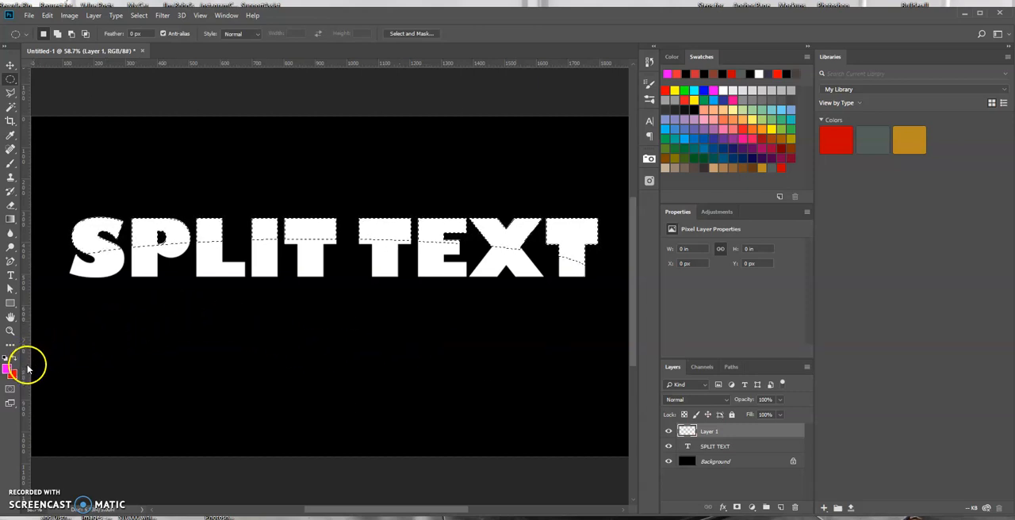
pyautogui.moveTo(9, 372)
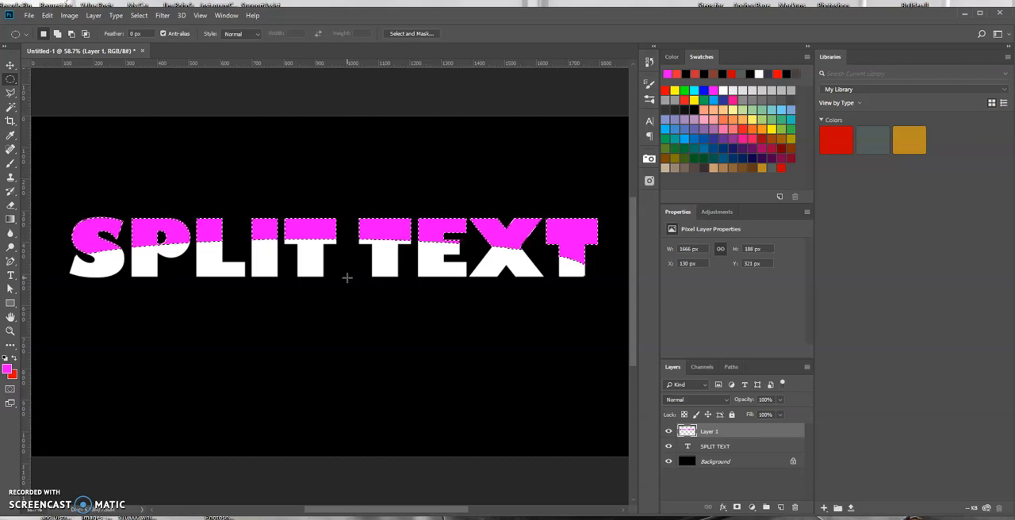
pyautogui.moveTo(308, 282)
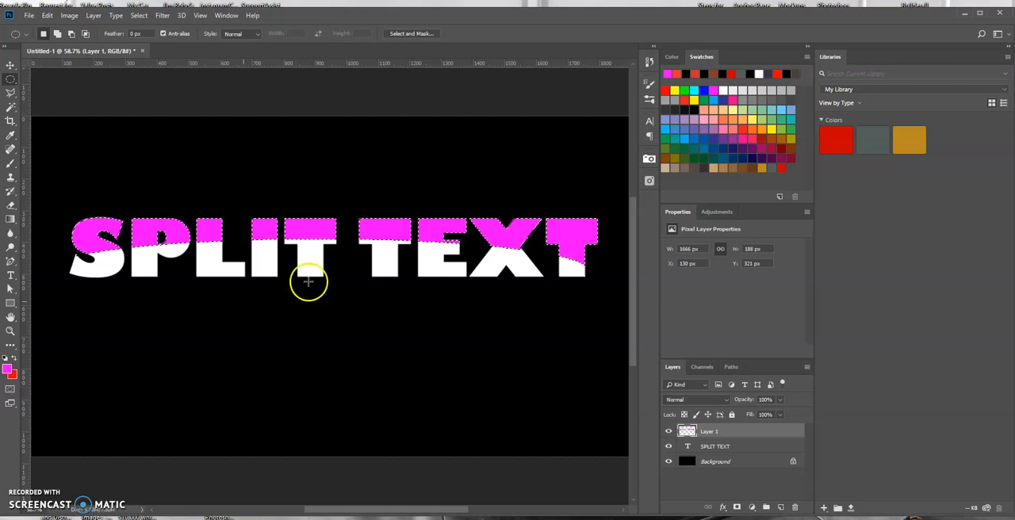
pyautogui.moveTo(16, 381)
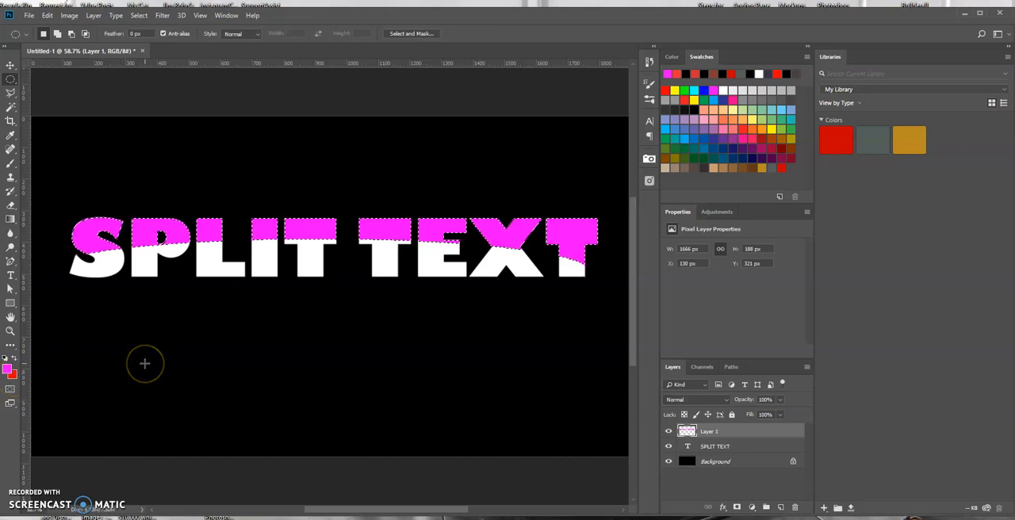
pyautogui.moveTo(162, 363)
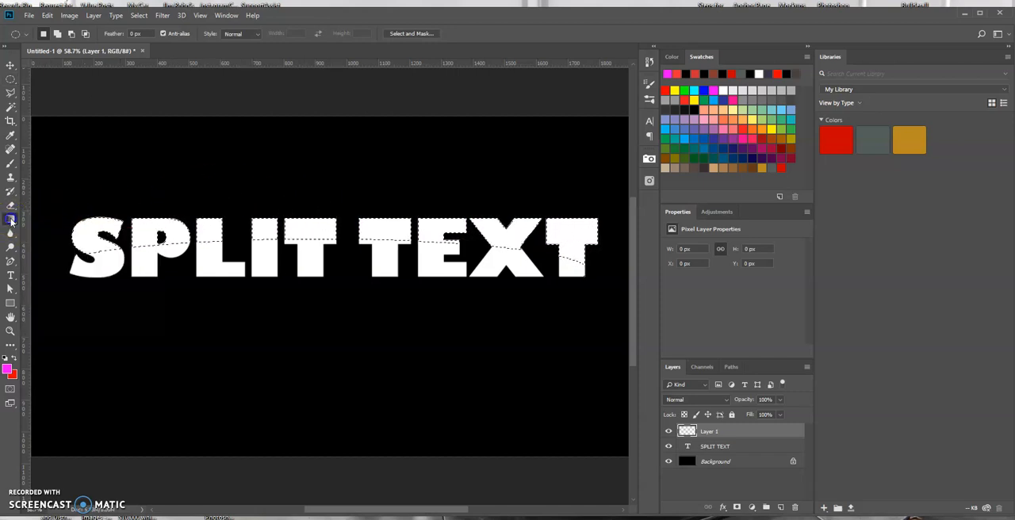
# Step: Switch to the Gradient Tool and choose the Foreground to Transparent preset
pyautogui.click(9, 221)
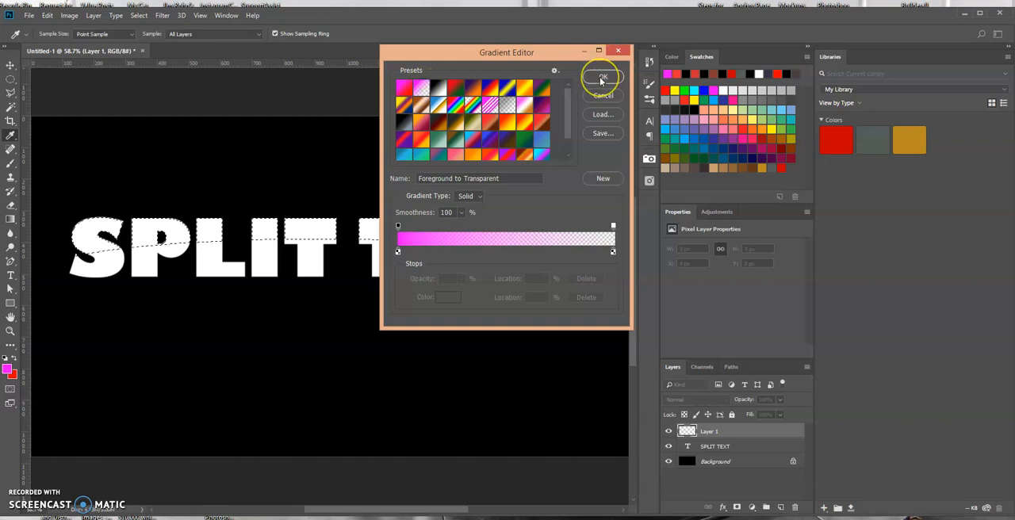
pyautogui.click(601, 76)
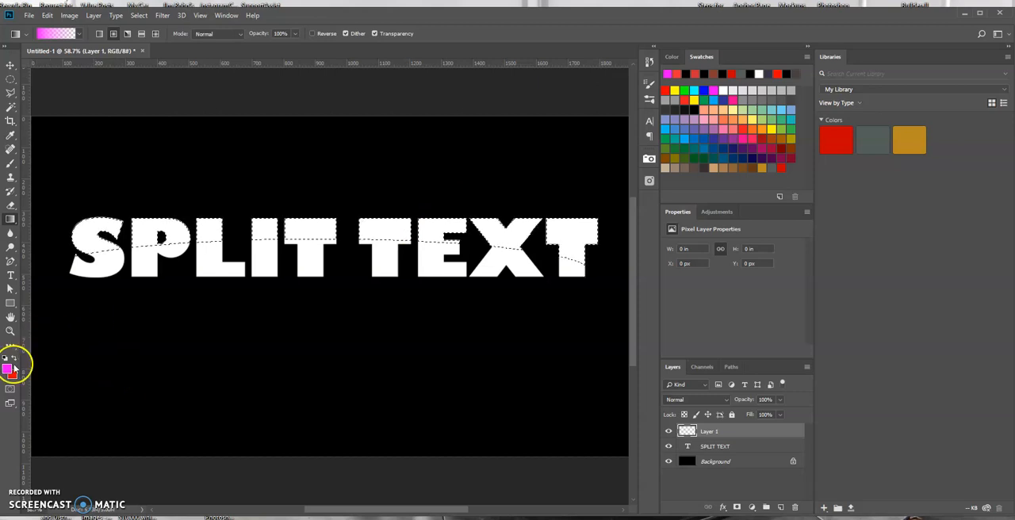
pyautogui.moveTo(8, 372)
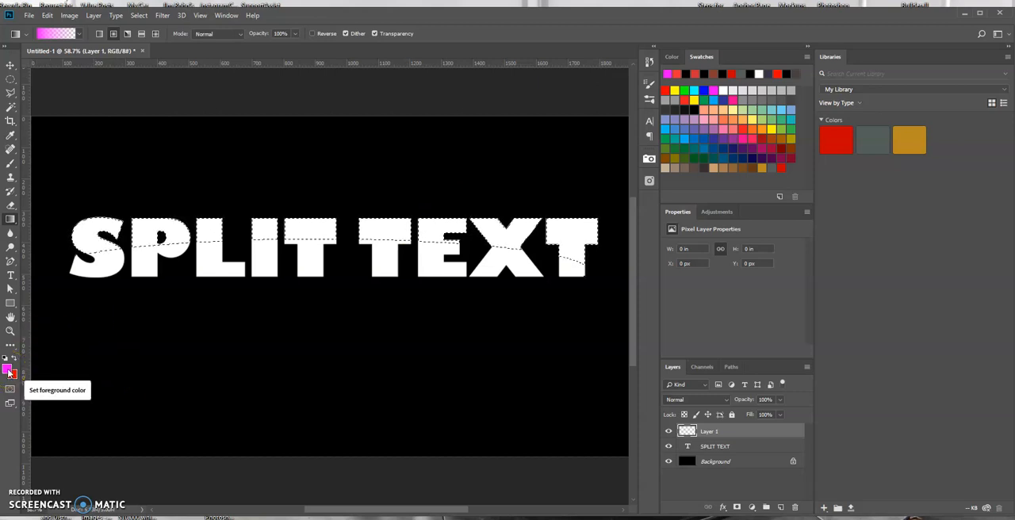
# Step: Set the foreground colour to black (hex 000000) in the Color Picker
pyautogui.click(7, 365)
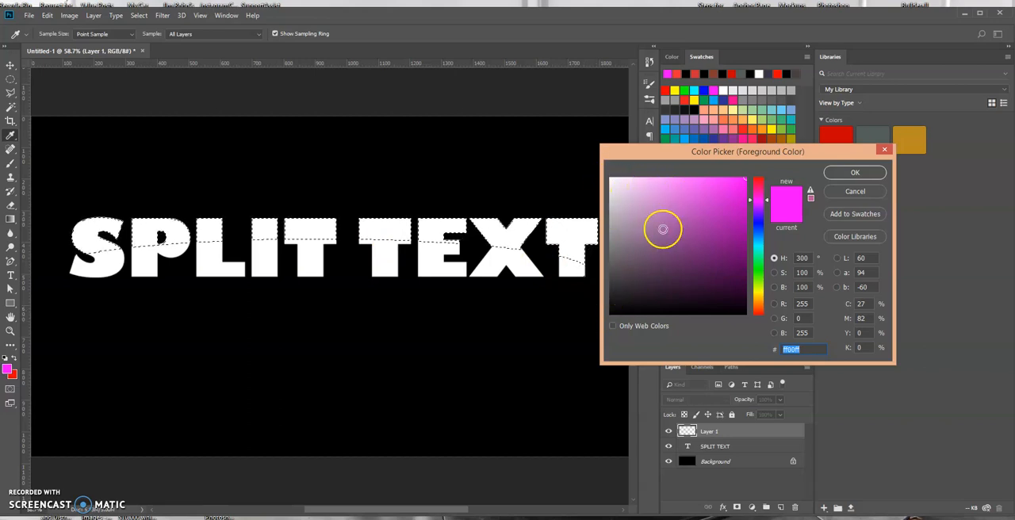
pyautogui.click(621, 298)
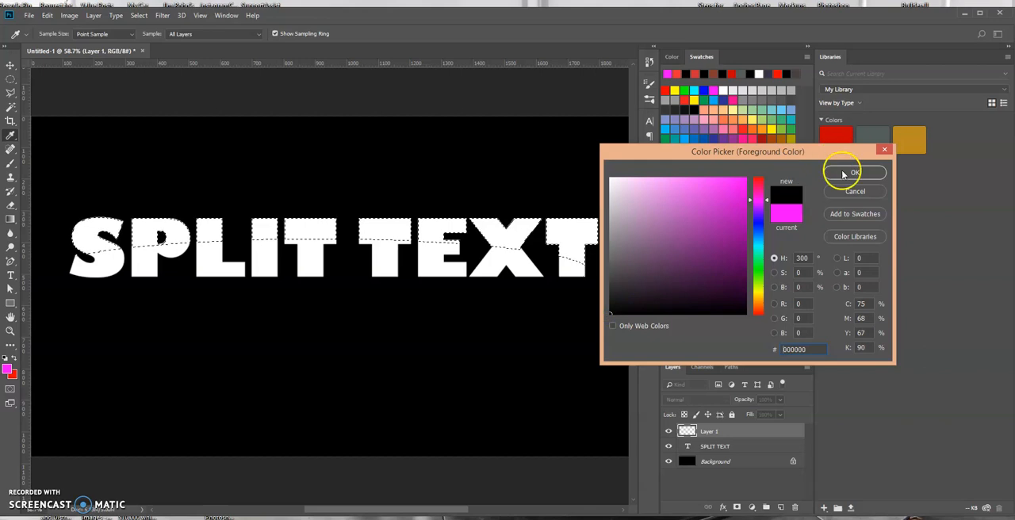
pyautogui.click(855, 171)
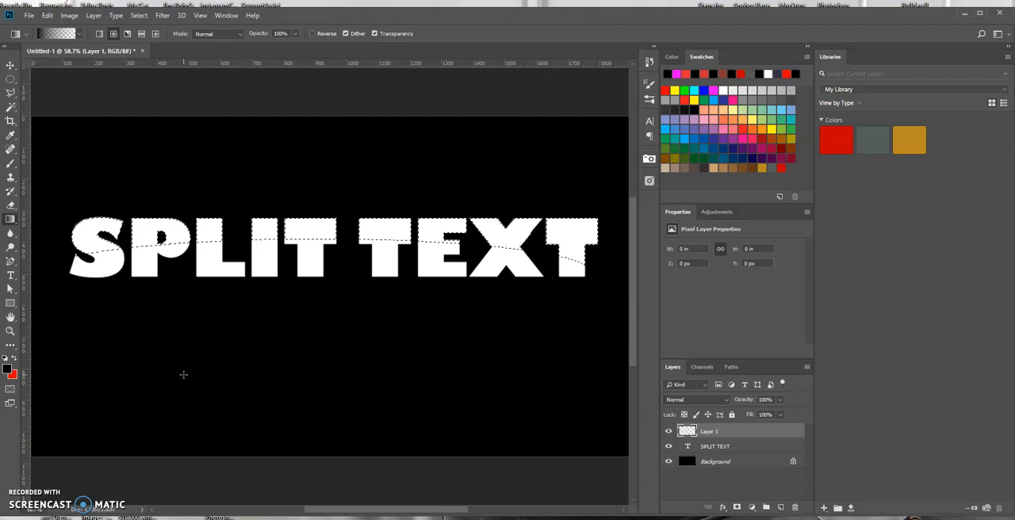
pyautogui.moveTo(329, 301)
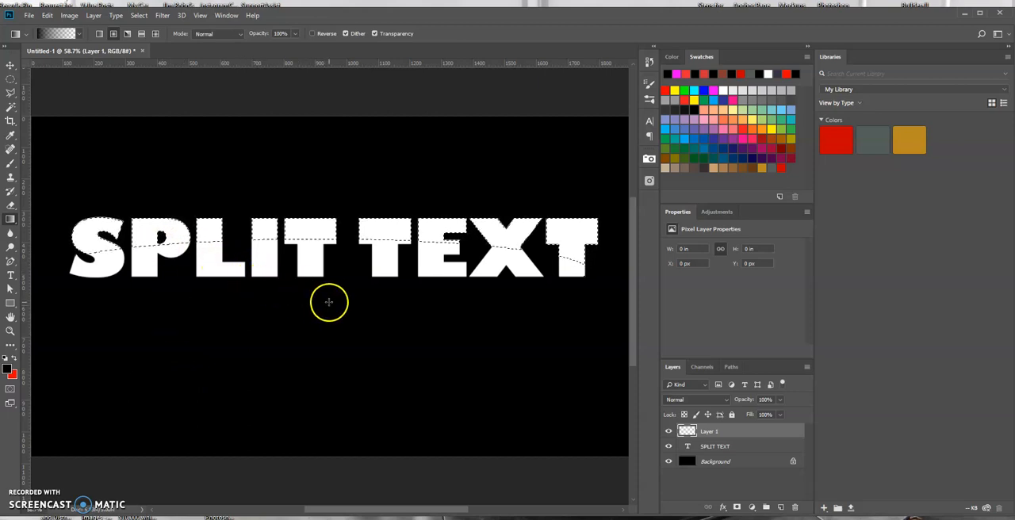
pyautogui.moveTo(321, 327)
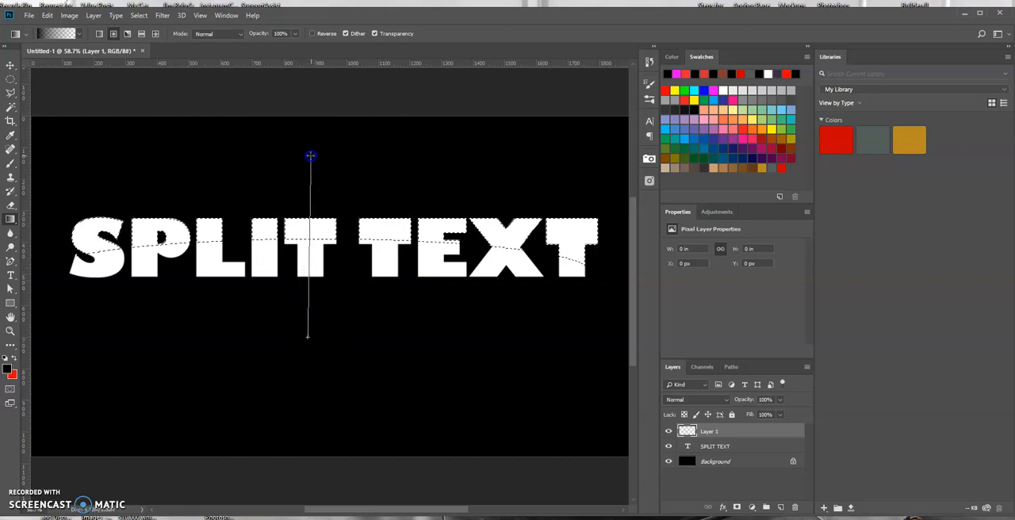
# Step: Drag a black-to-transparent gradient upward across the selected letter tops, redrawing it once
pyautogui.moveTo(310, 156); pyautogui.dragTo(366, 280)
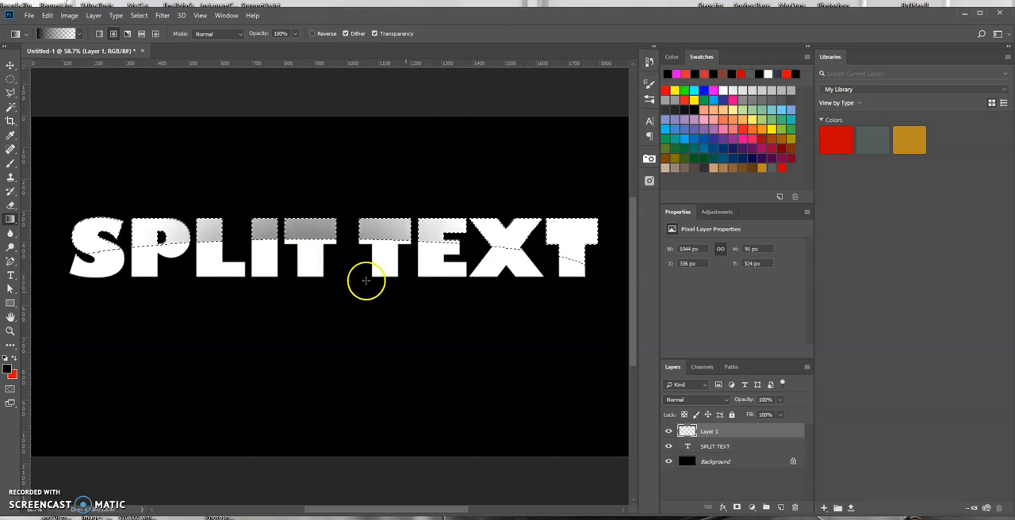
pyautogui.moveTo(500, 230); pyautogui.dragTo(508, 300)
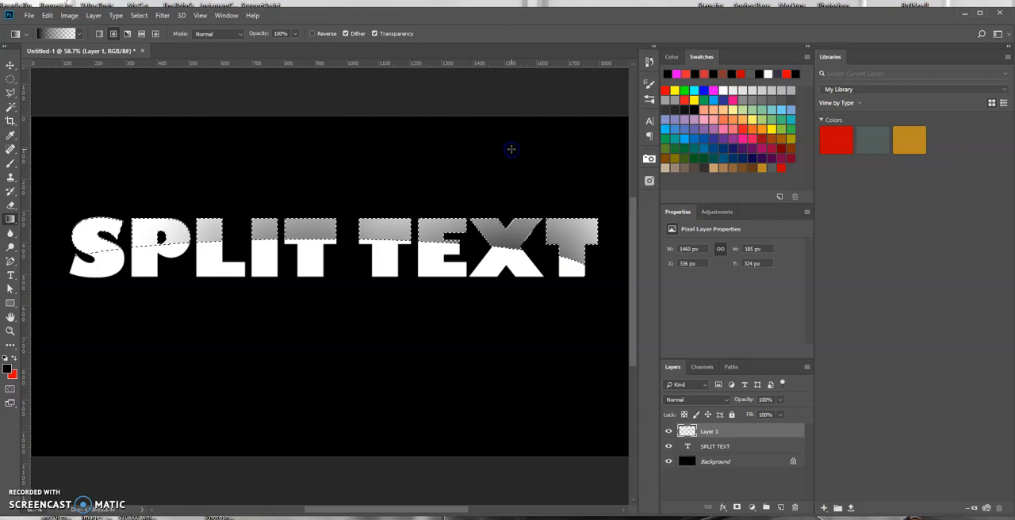
pyautogui.moveTo(92, 367)
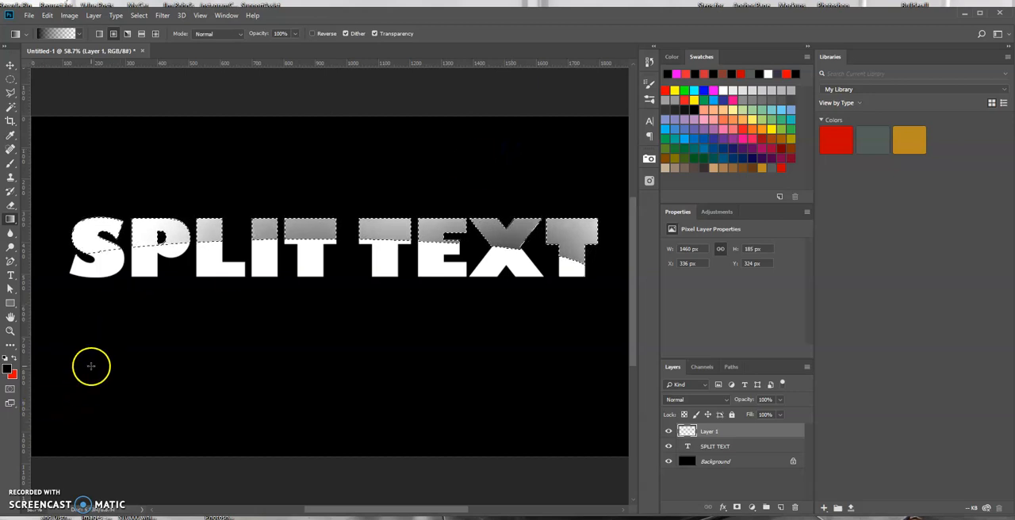